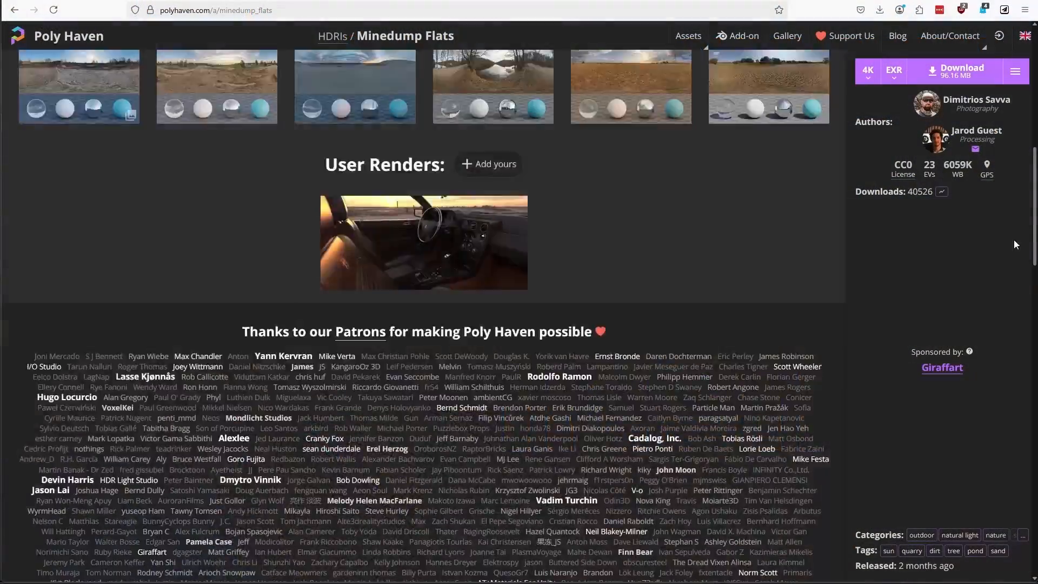
- Add two spheres named HDRI and RENDER and apply Reverse Normals to both via Commander
scroll(up, 3)
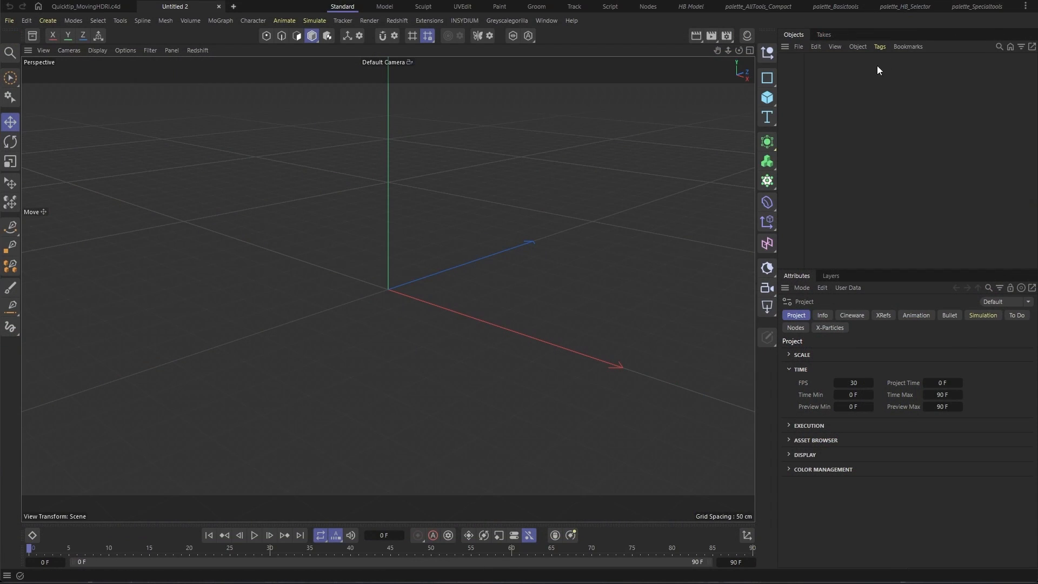
click(766, 97)
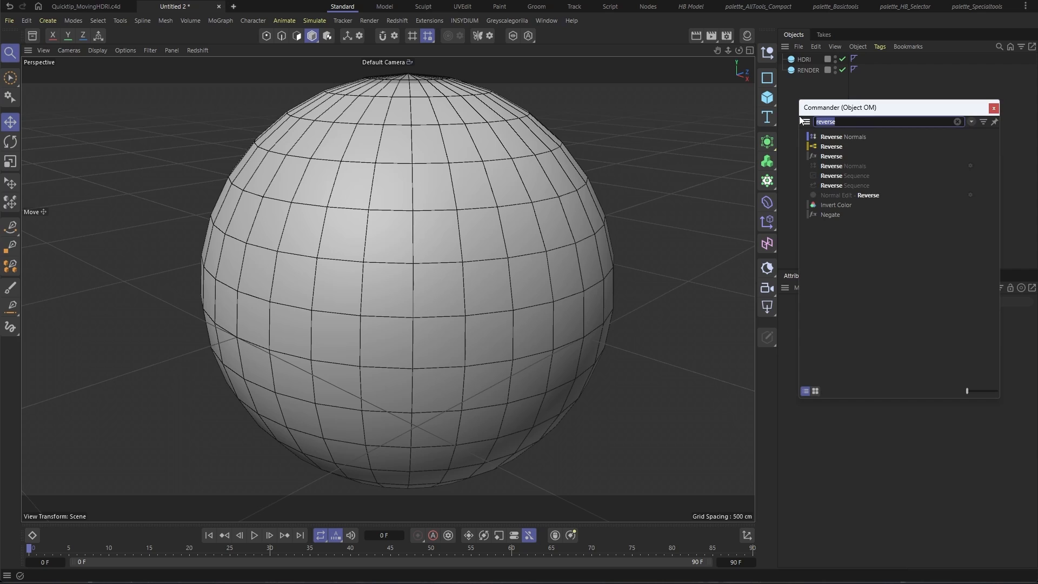
click(844, 136)
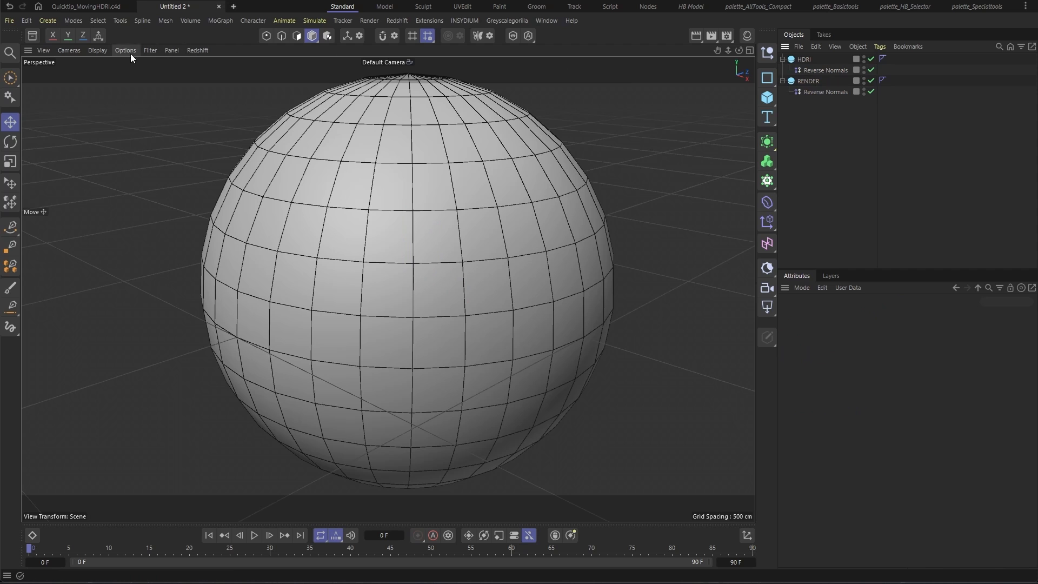
click(125, 51)
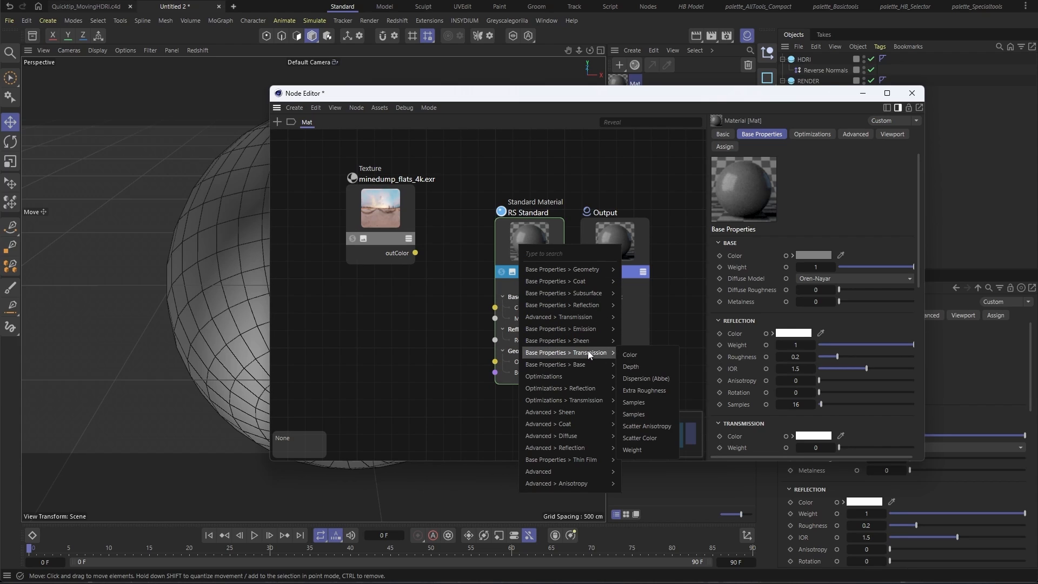
- Wire the texture's outColor into Mat's Transmission Color with Base Weight 0, then create Mat.1
click(630, 354)
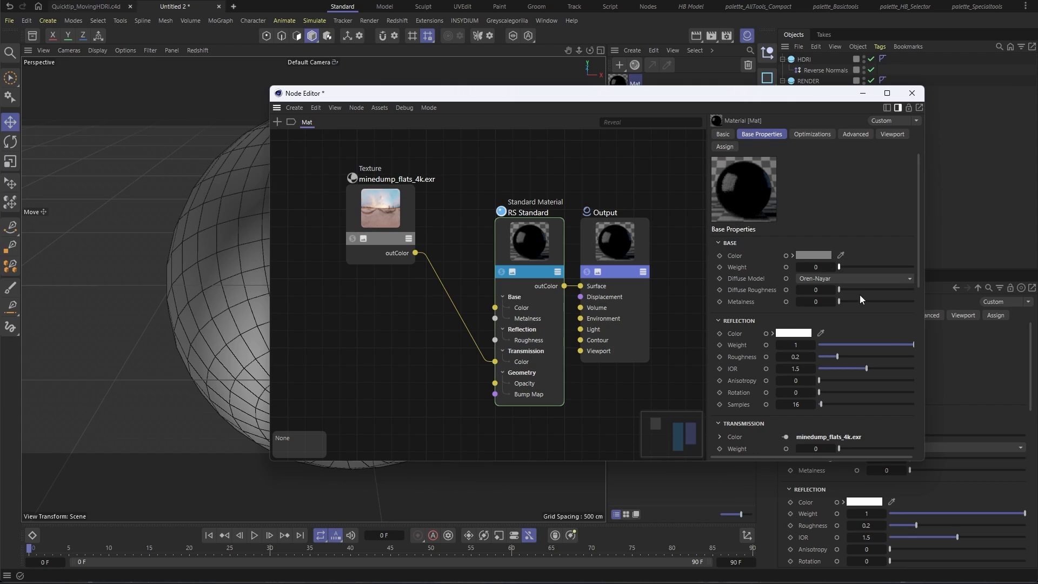
scroll(down, 3)
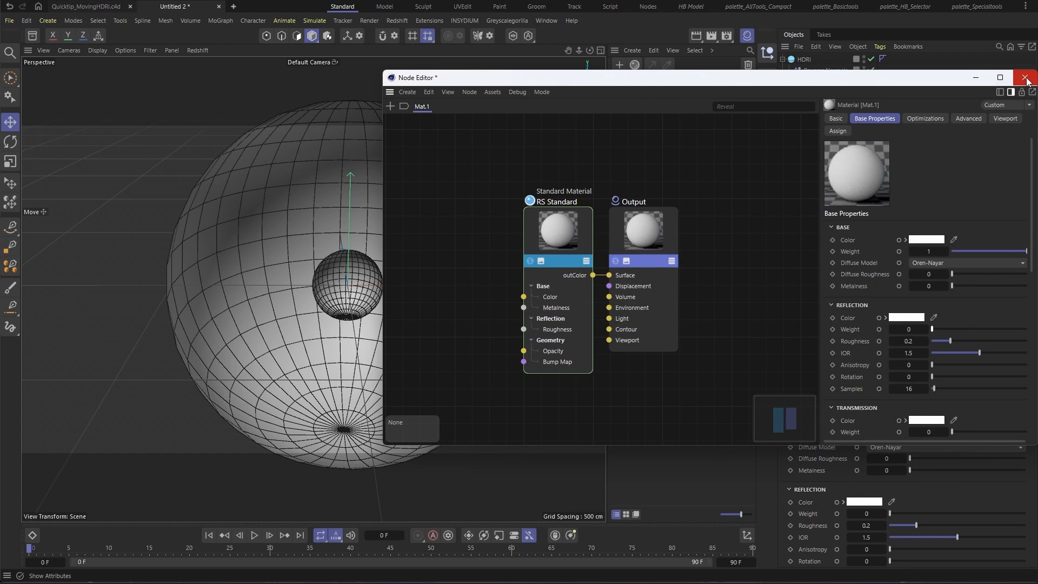
click(1027, 78)
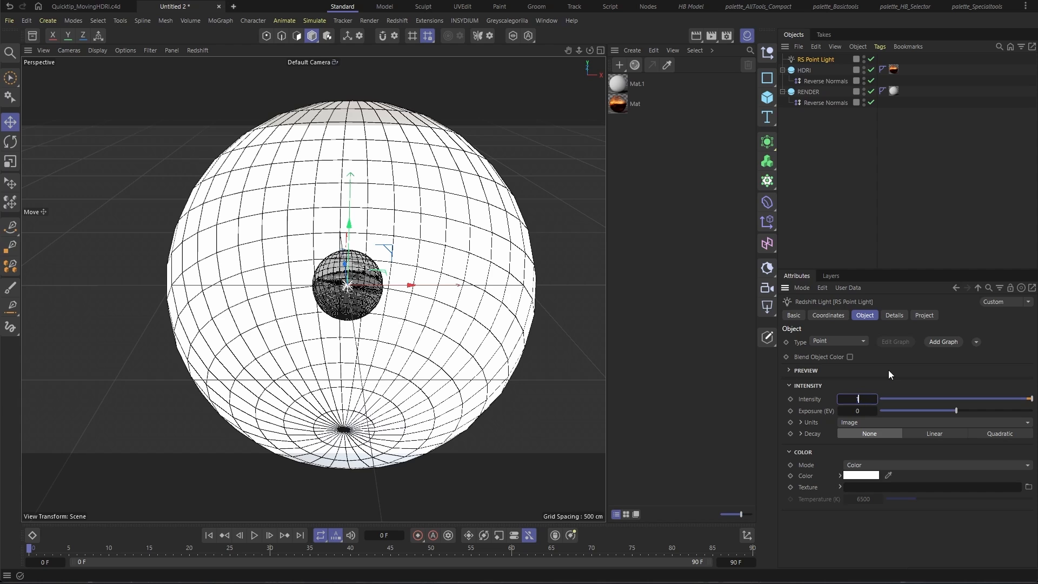
- Assign Mat to HDRI and Mat.1 to RENDER, then add an RS Point Light and adjust its intensity
click(263, 6)
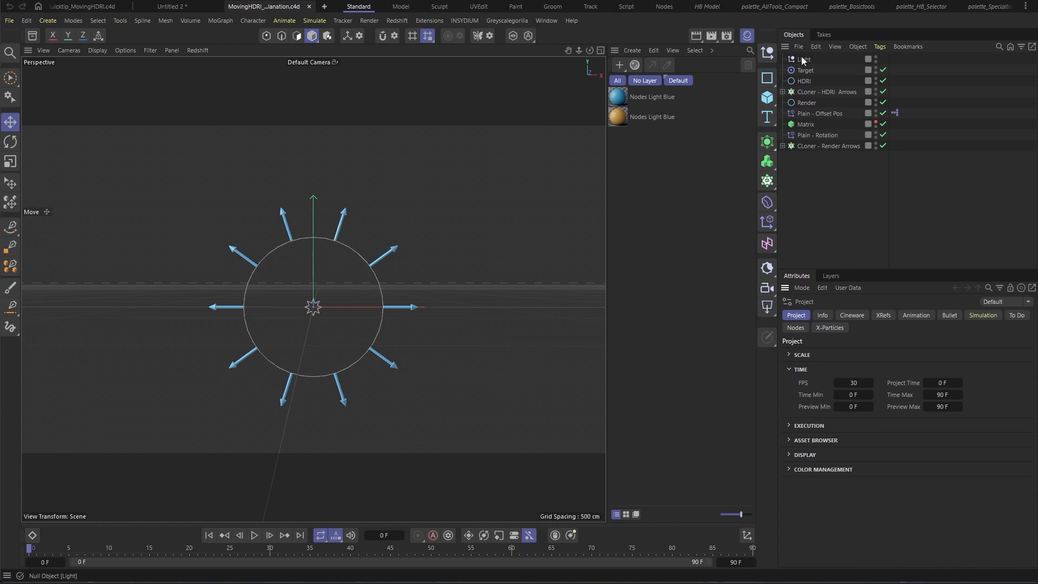
- In MovingHDRI_explanation.c4d, move the Light null off-centre so the Render ring's arrows follow it
click(804, 59)
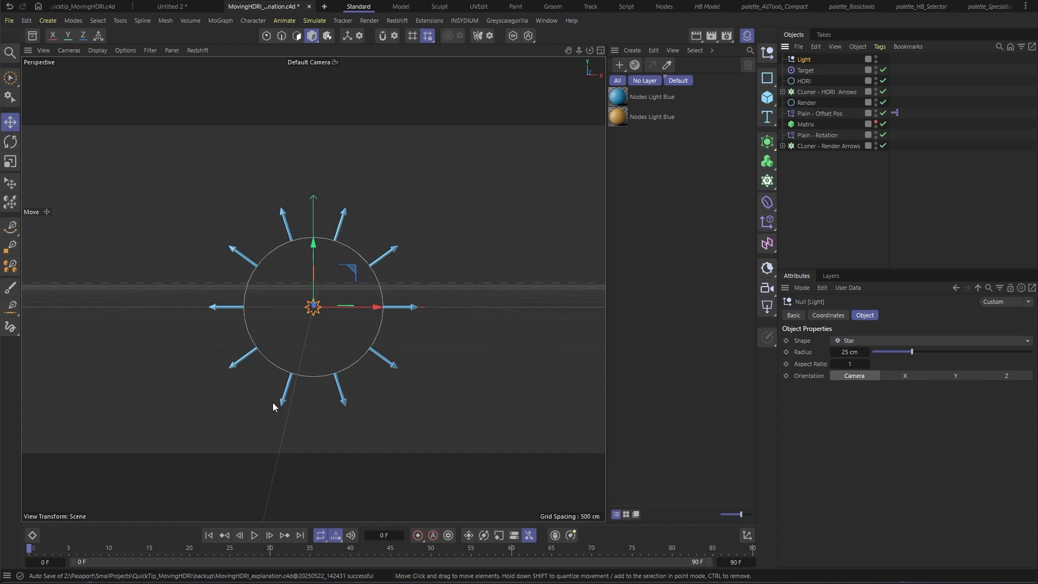
mouse_move(355, 260)
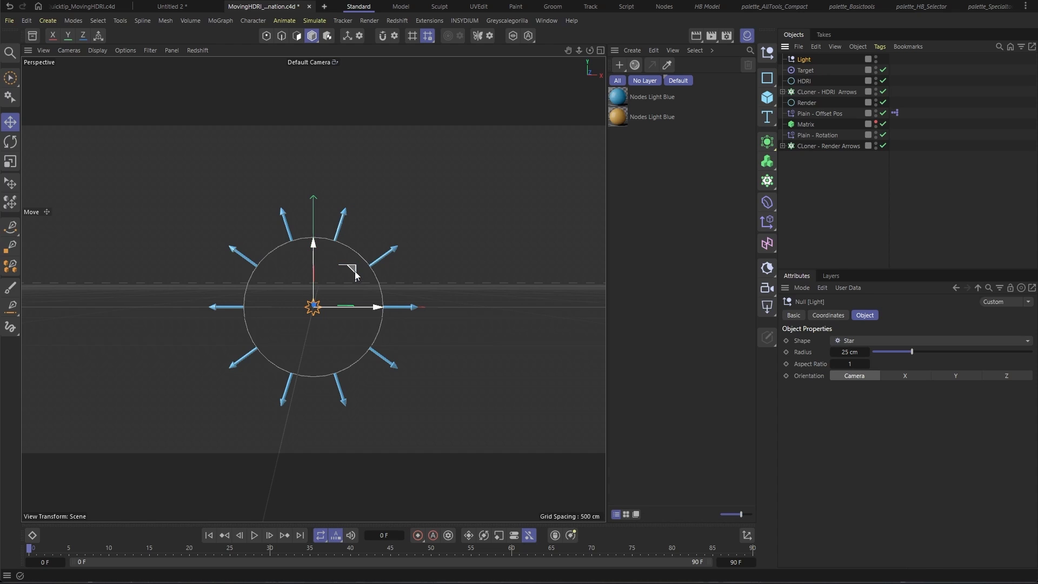
drag(312, 271, 302, 241)
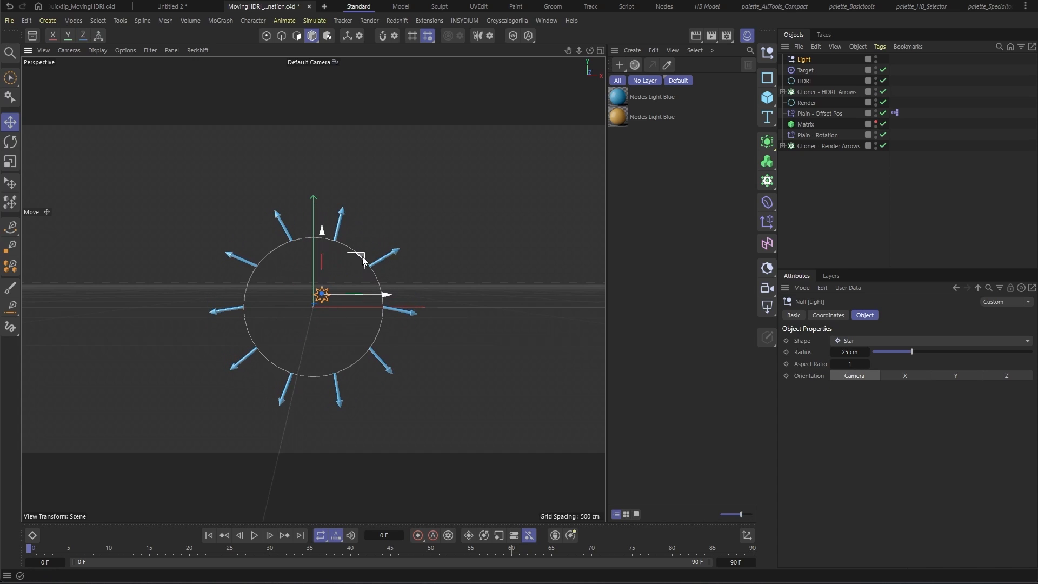
click(806, 102)
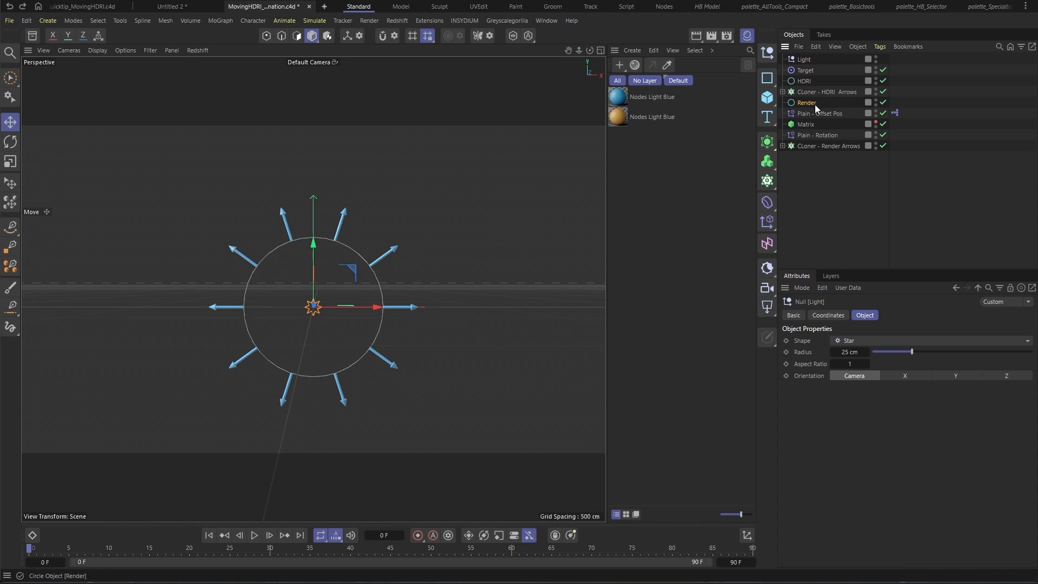
click(806, 103)
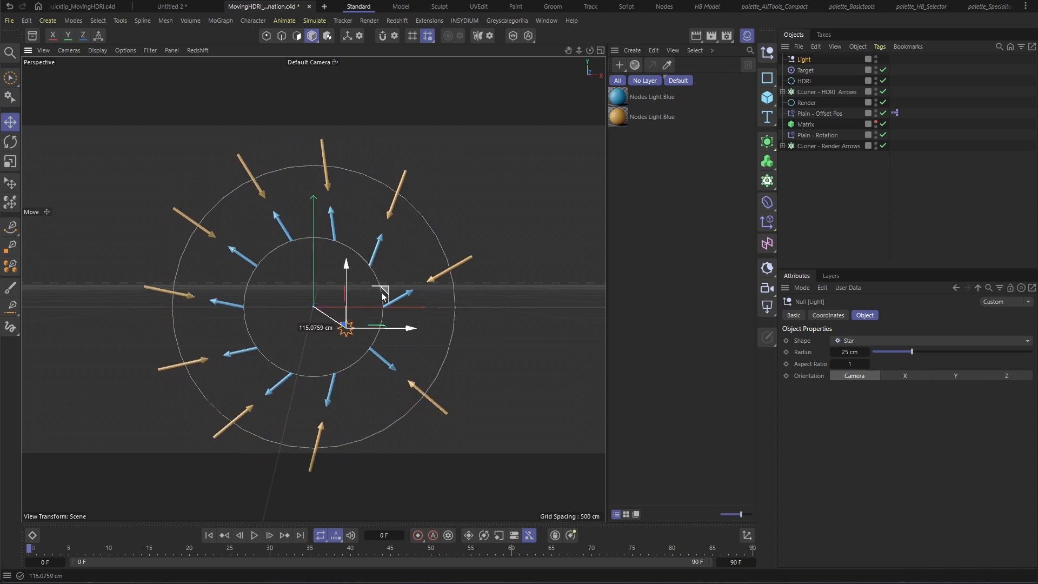
click(170, 7)
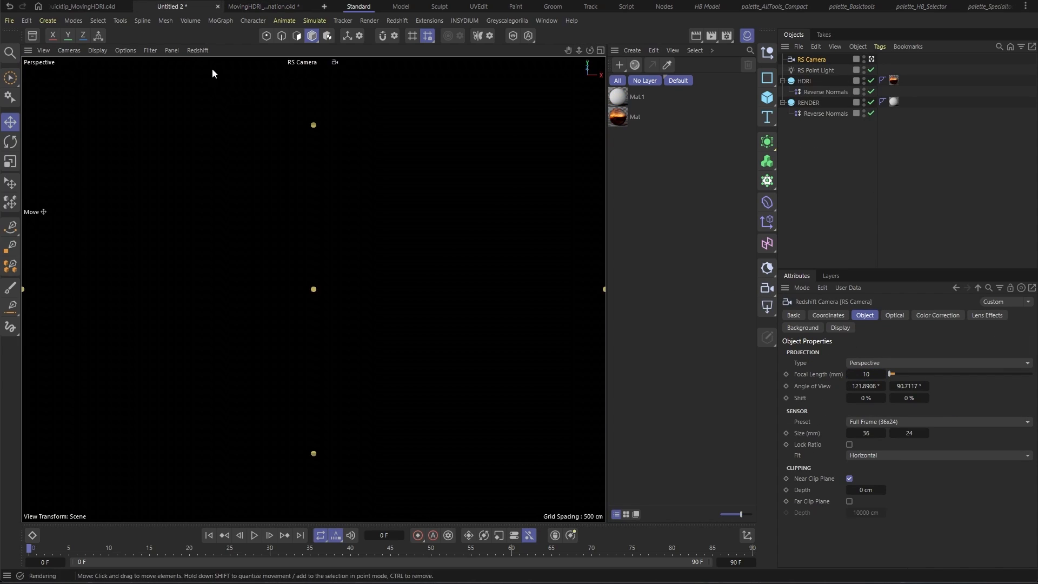
- Start the Redshift IPR viewport render and set the point light's Global Illumination contribution to 0
click(818, 71)
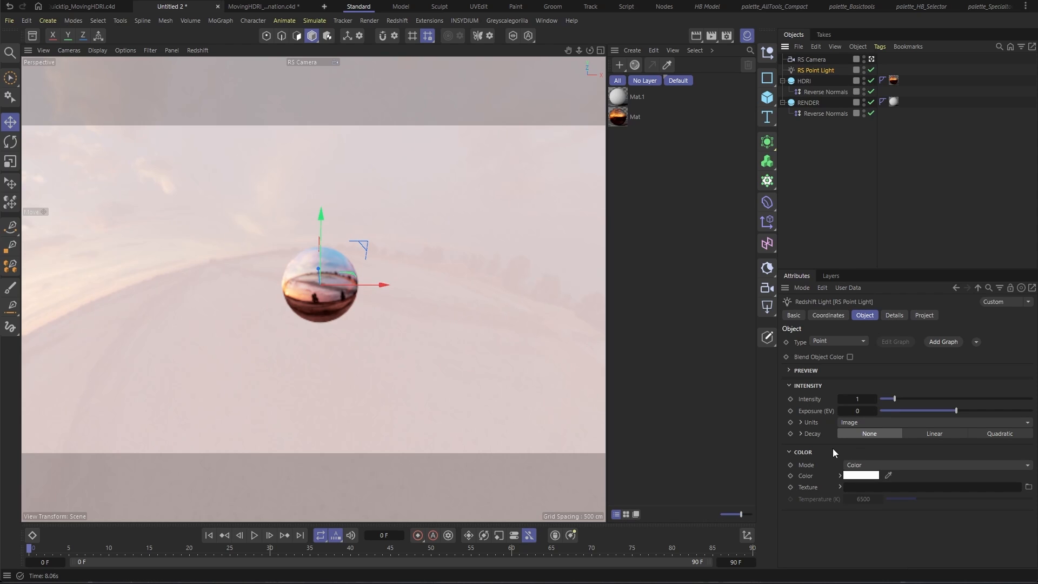
click(894, 315)
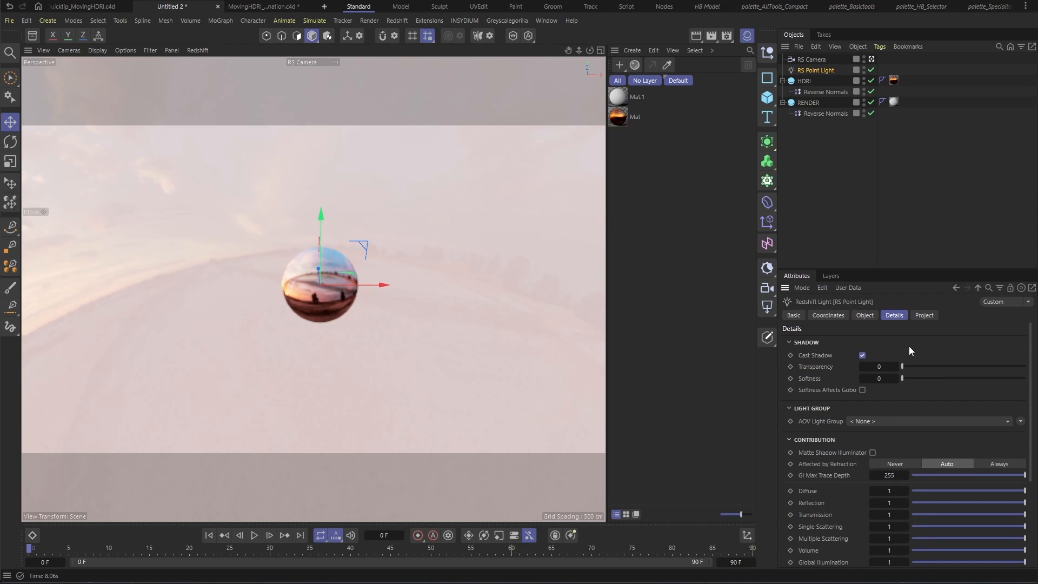
scroll(down, 3)
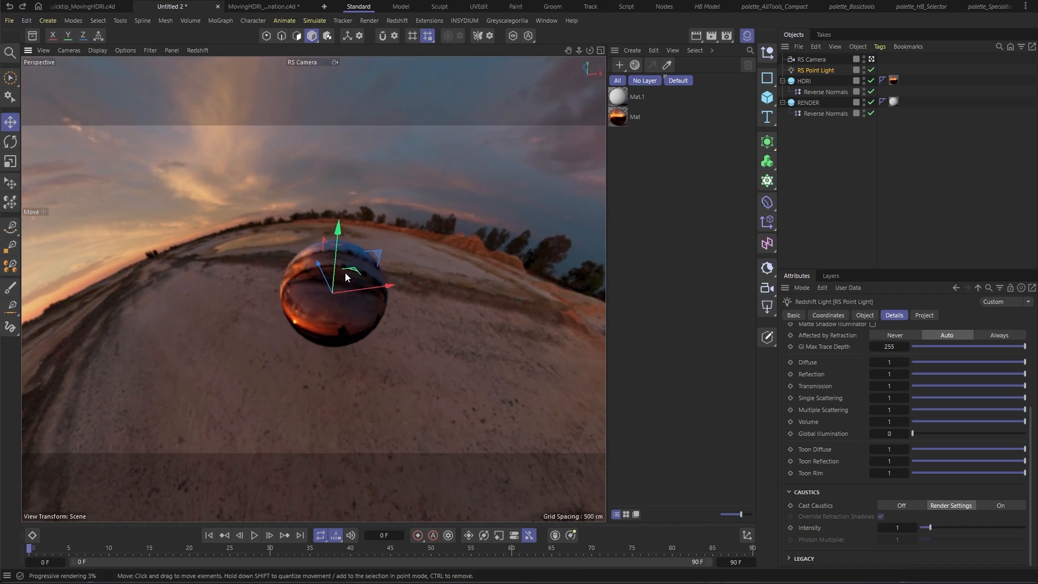
- Keyframe the RS Point Light's X position at frames 0 and 30 and play the slide across the sphere
click(808, 103)
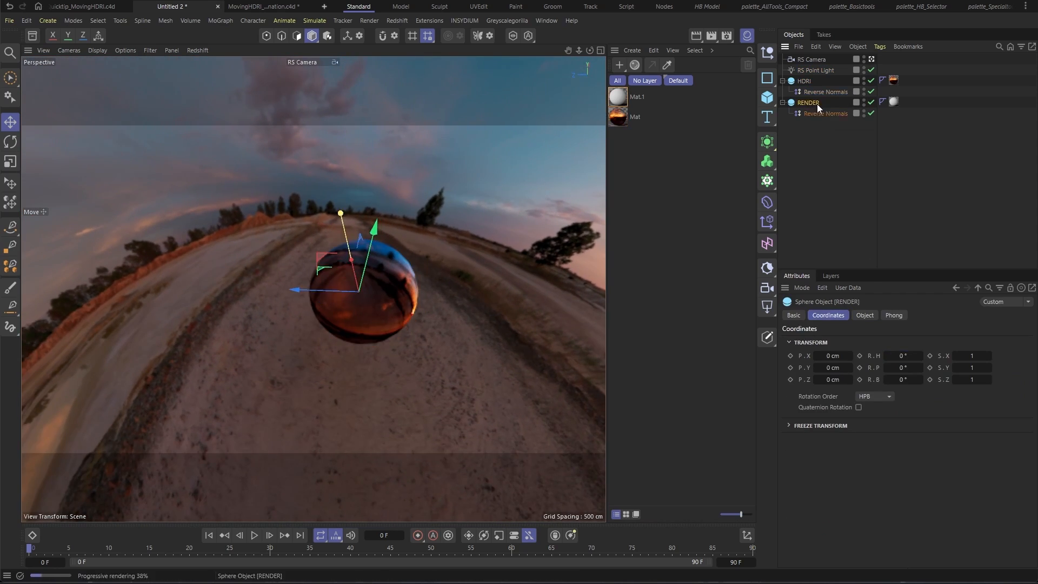
click(821, 70)
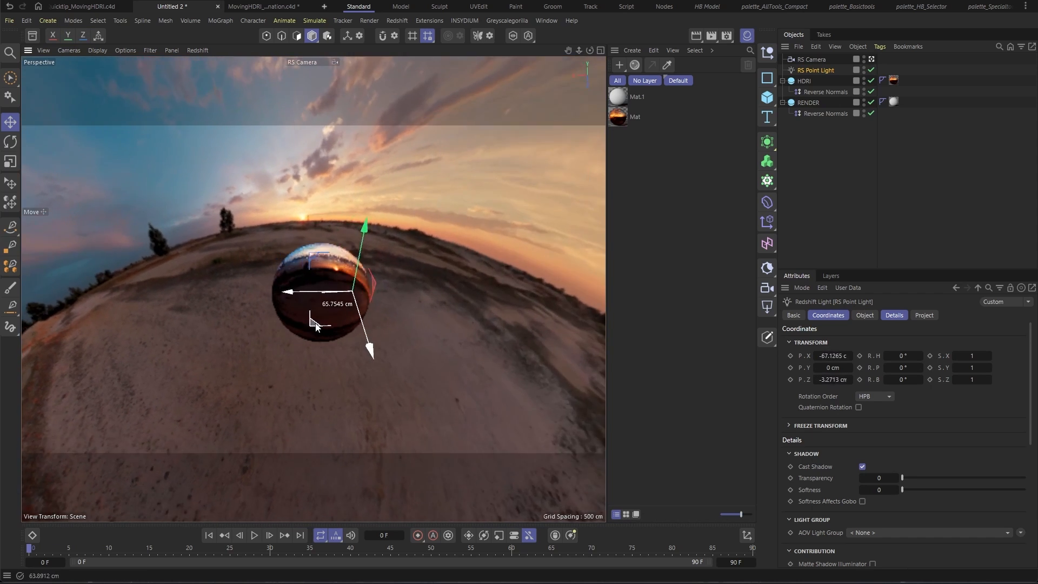
drag(291, 291, 358, 294)
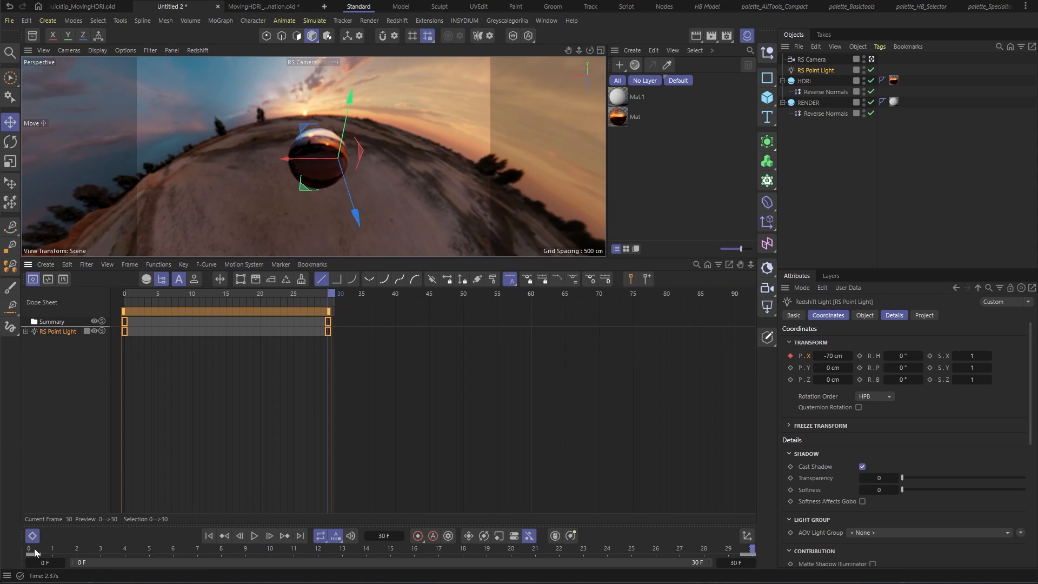
click(254, 536)
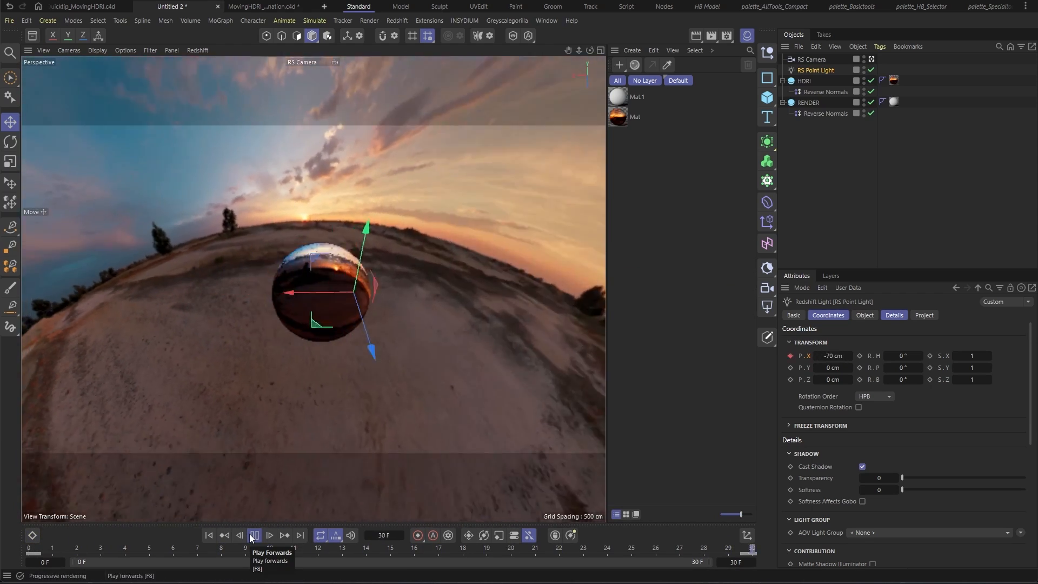
click(254, 536)
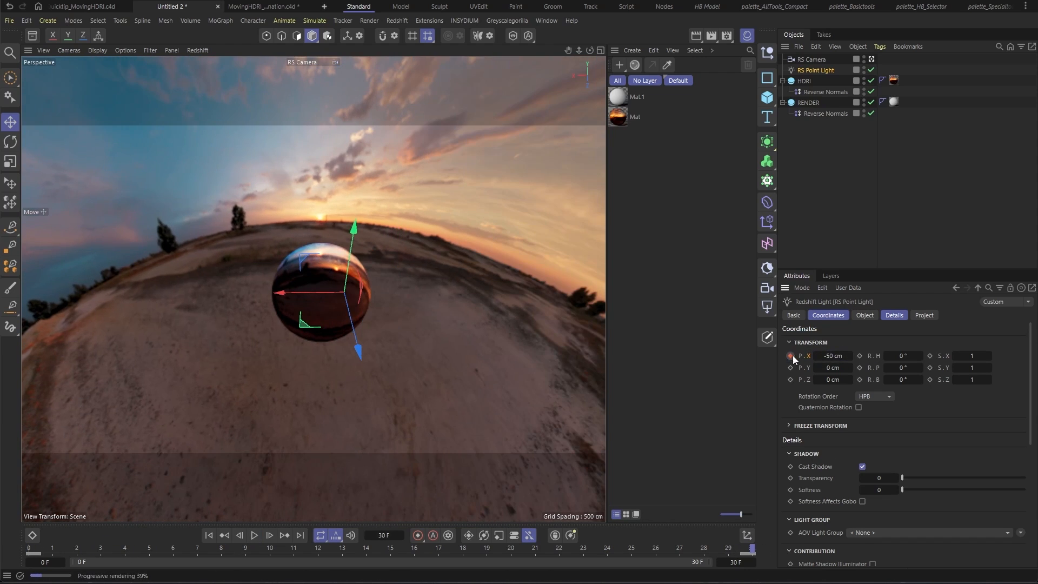
click(268, 535)
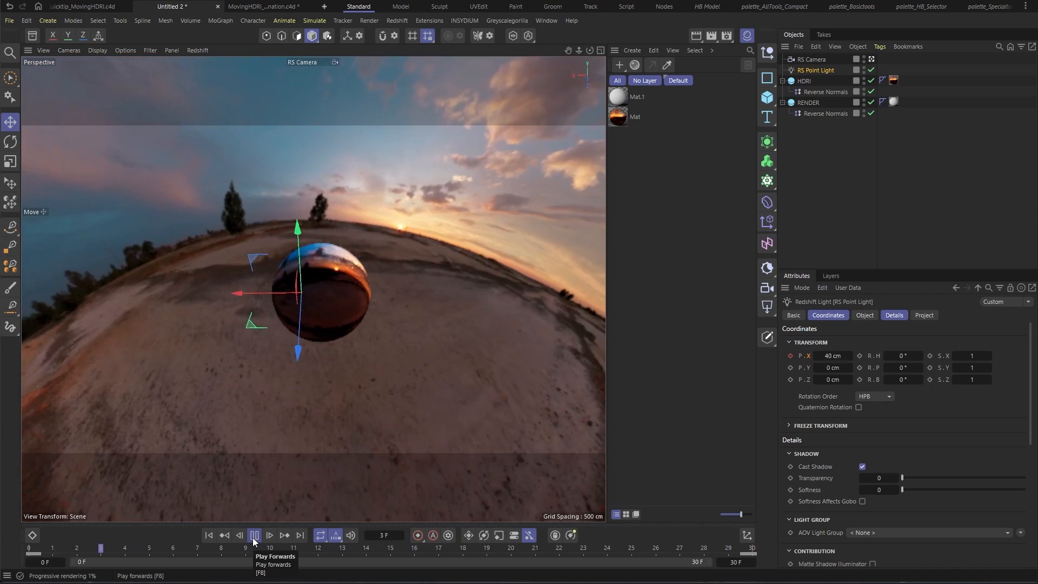
- Stop IPR and create an RS BakeSet for RENDER with bake size 2048 by 1024
click(197, 49)
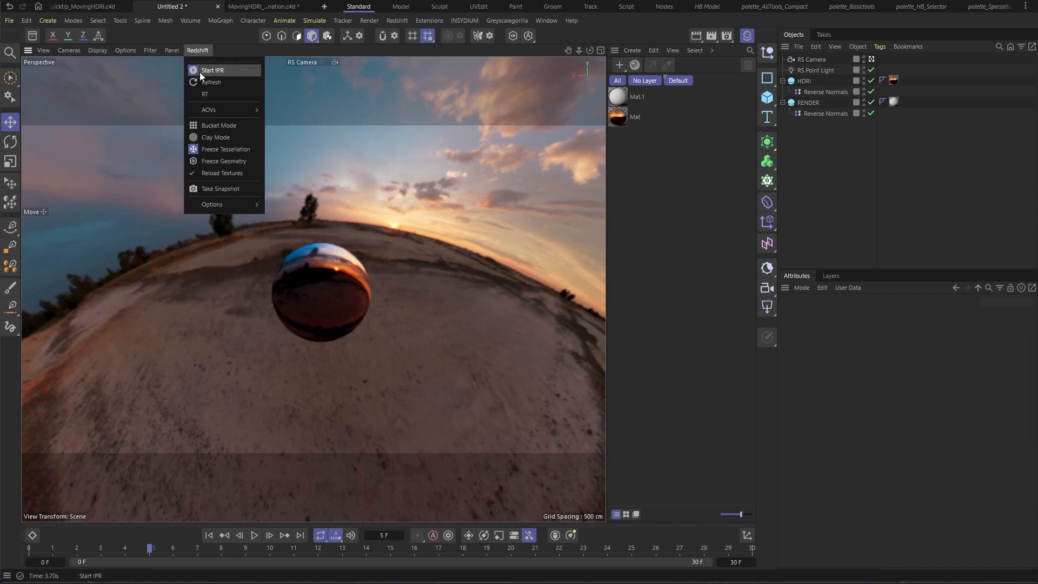
click(213, 70)
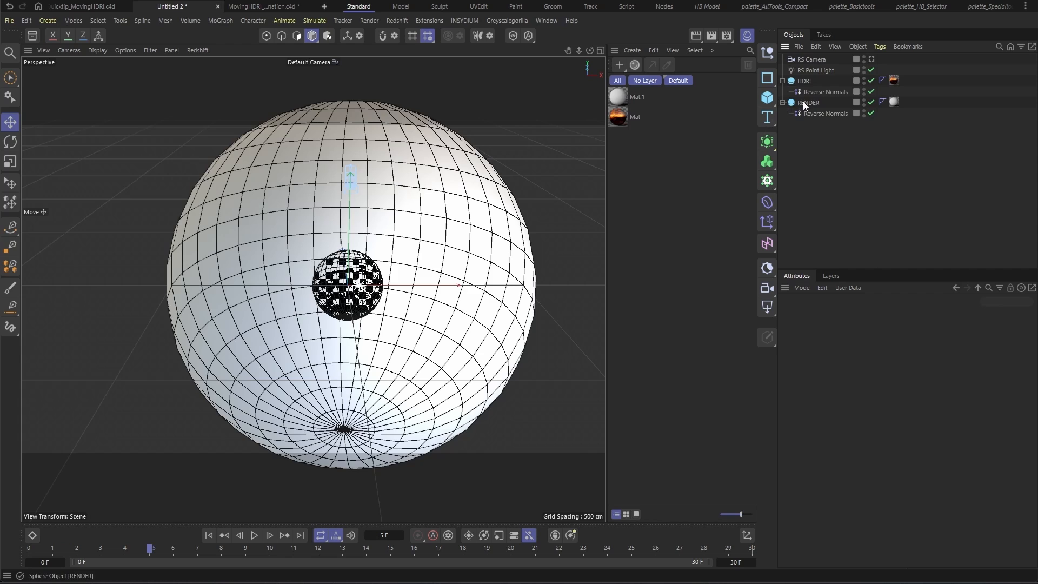
click(397, 20)
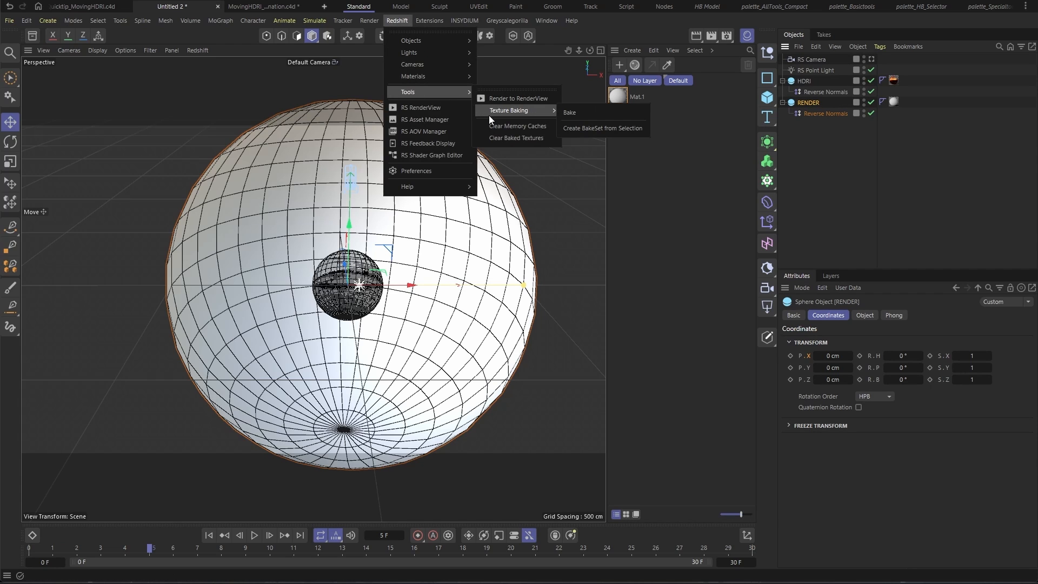
click(595, 128)
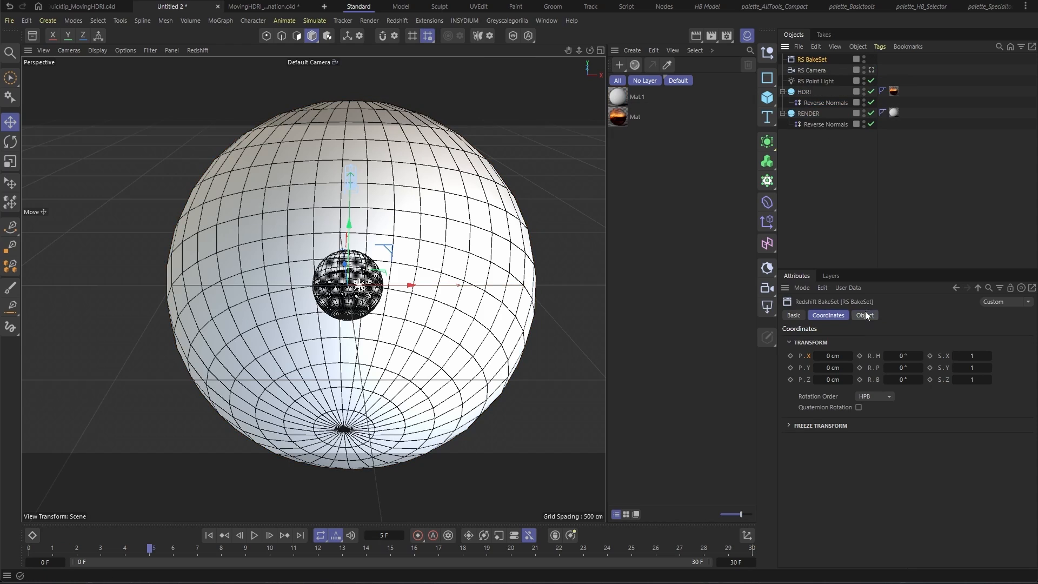
click(865, 315)
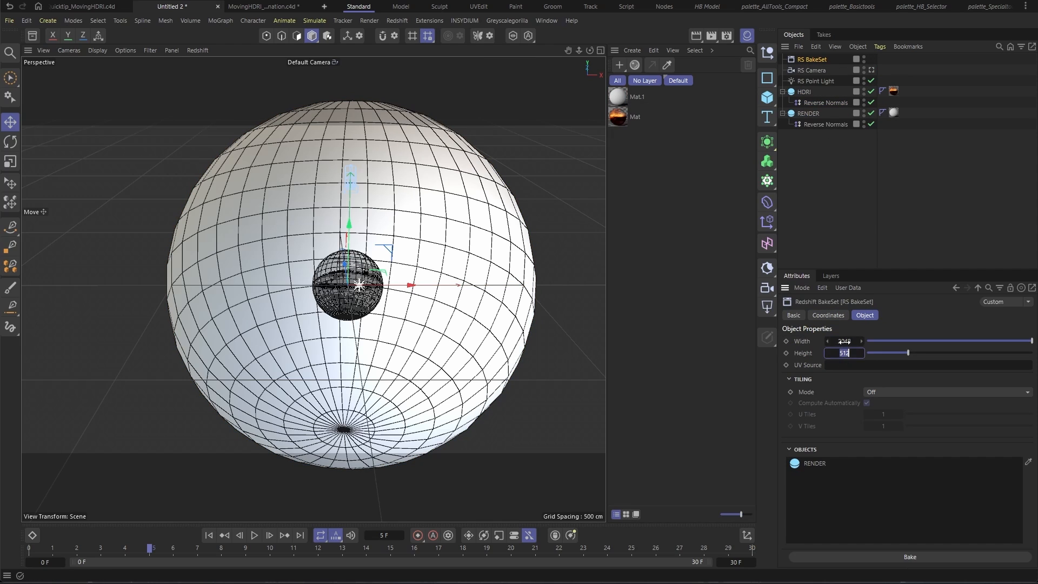
text(1024)
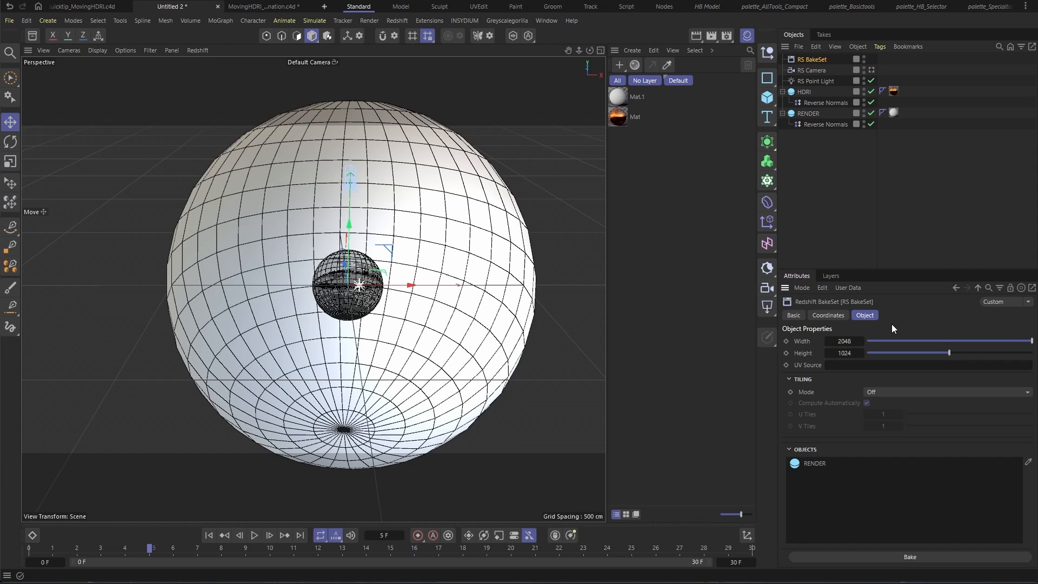
mouse_move(876, 330)
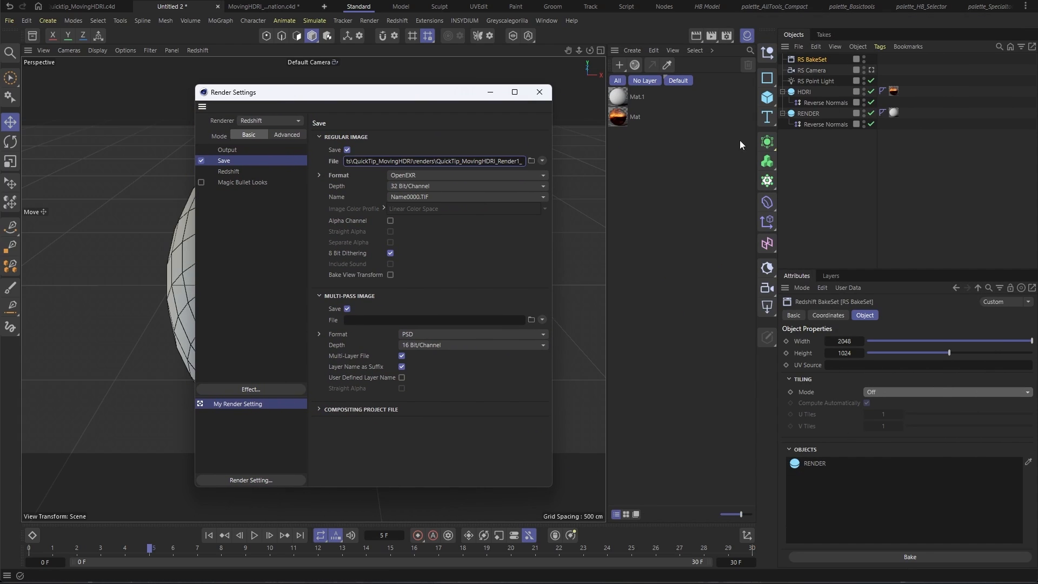
- Launch the texture bake for All Frames (0–90) into the renders folder
click(910, 557)
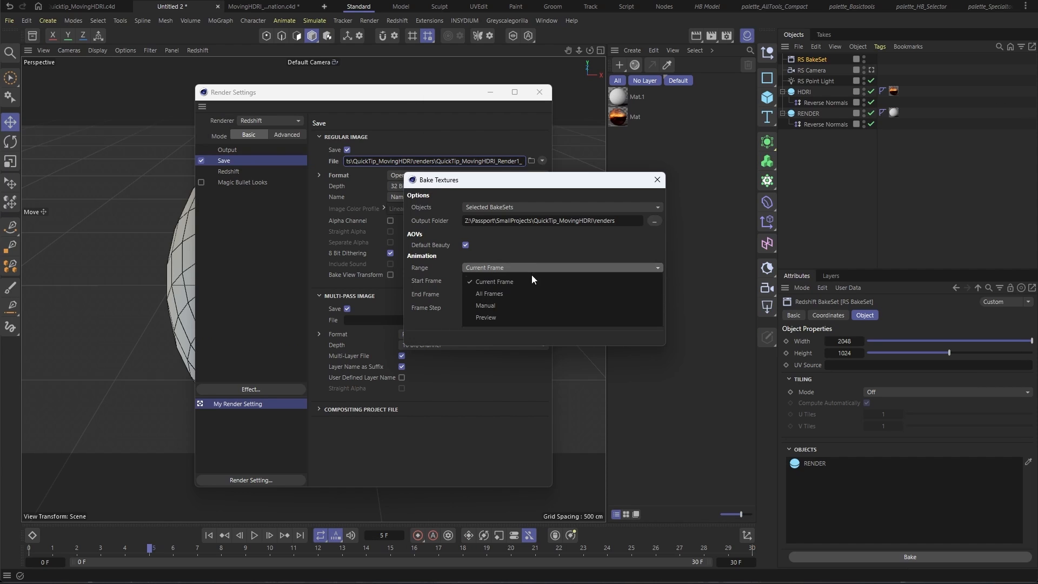
click(489, 293)
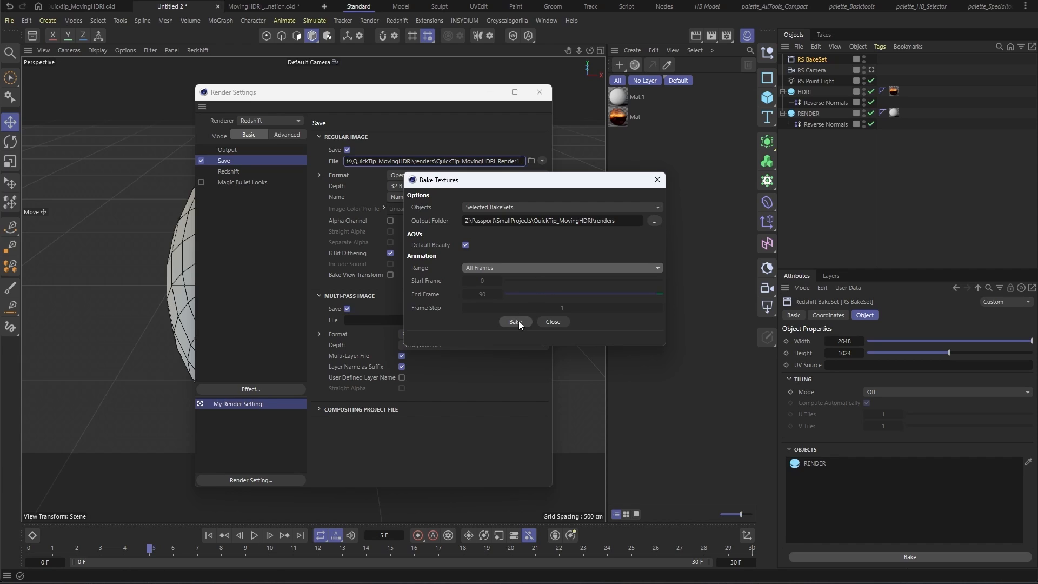
click(515, 323)
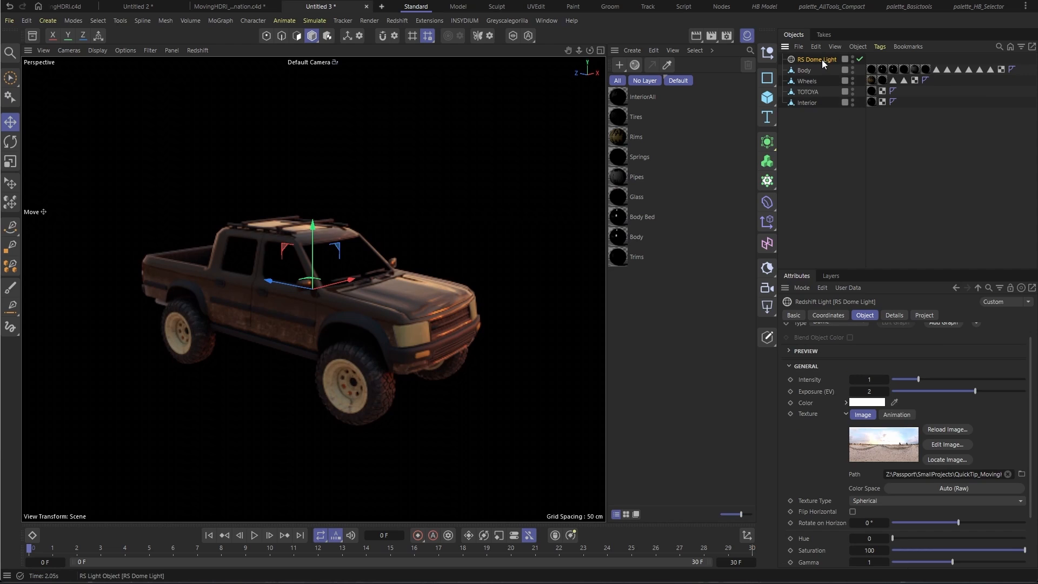
- Duplicate the dome light into BACKGROUND with zeroed contributions and LIGHTING with R.H −119°
click(767, 310)
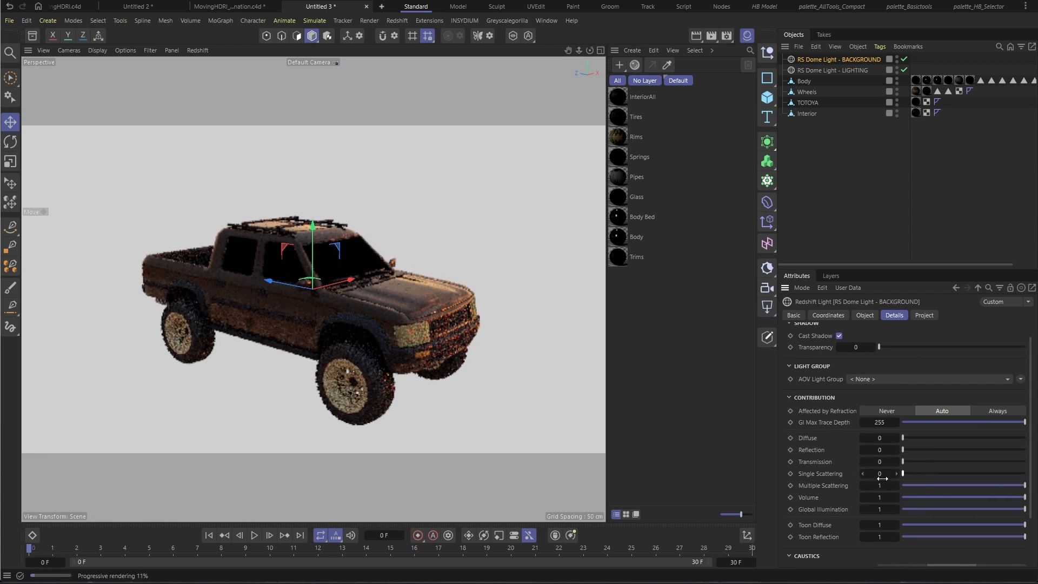
click(865, 314)
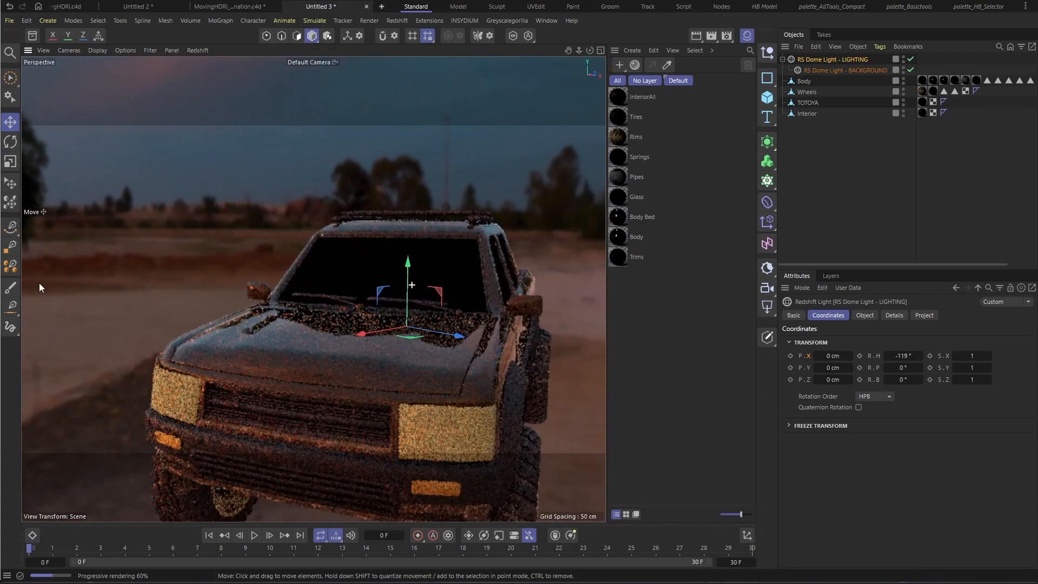
click(444, 548)
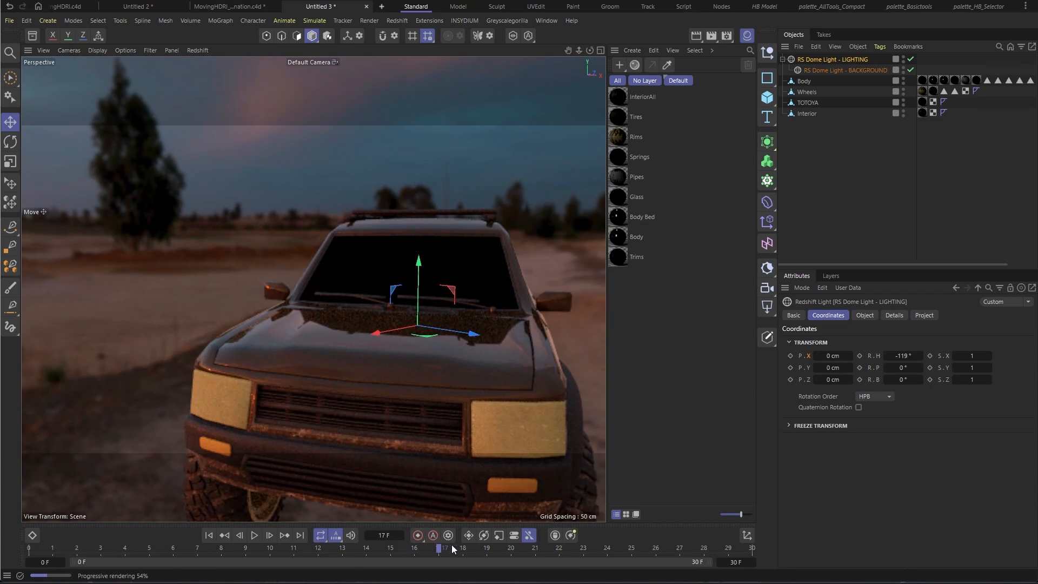